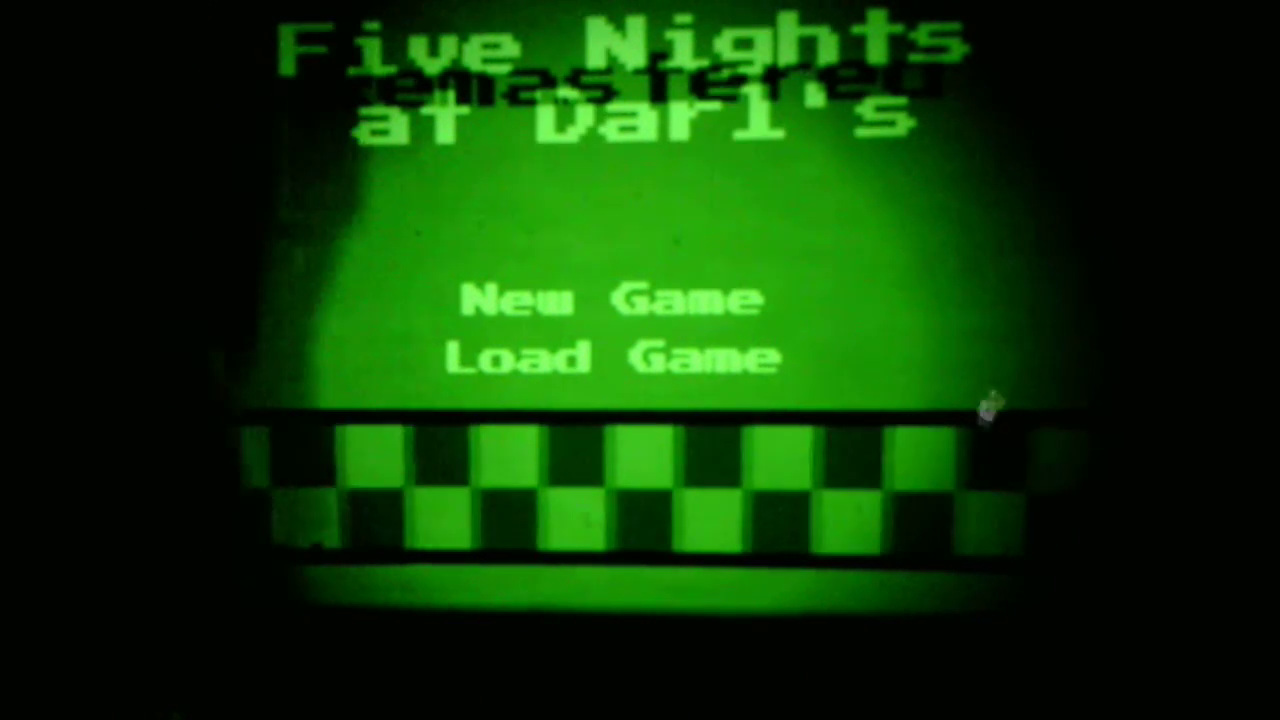
# Finish Night 5, dismiss the ending text and reach the main menu with Night 6 and Extras unlocked.
pyautogui.click(608, 300)
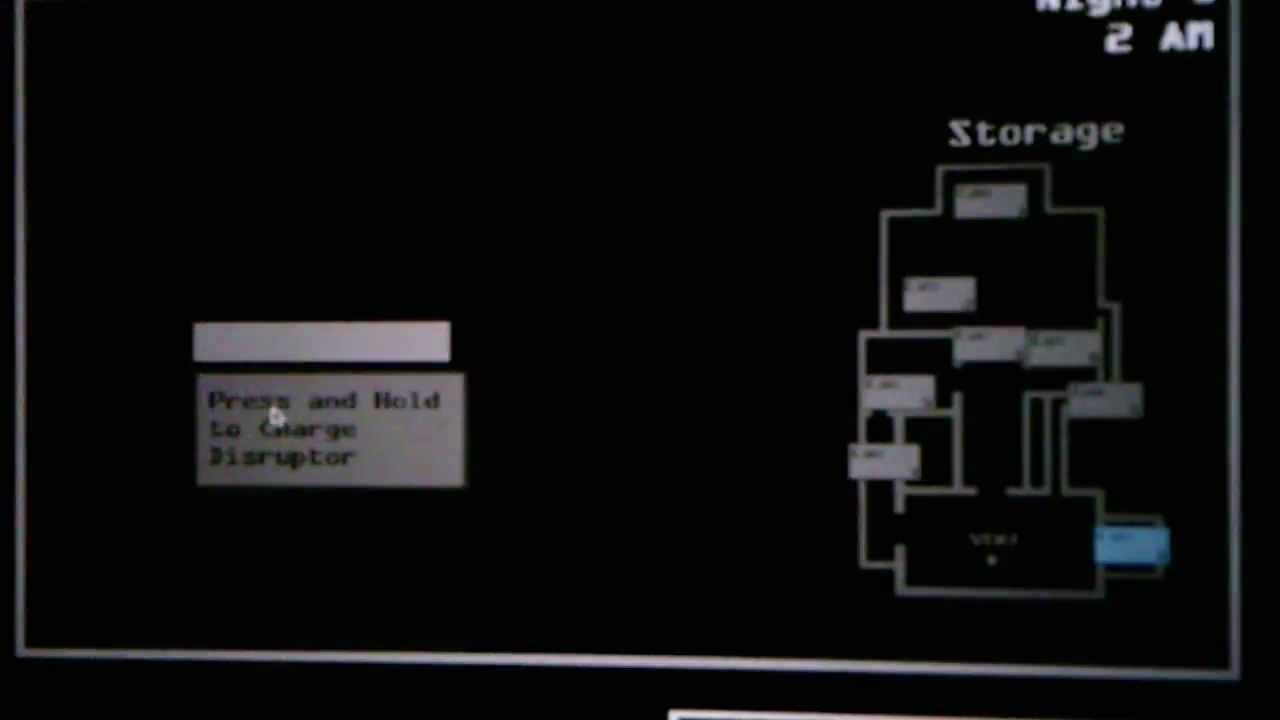
pyautogui.click(330, 430)
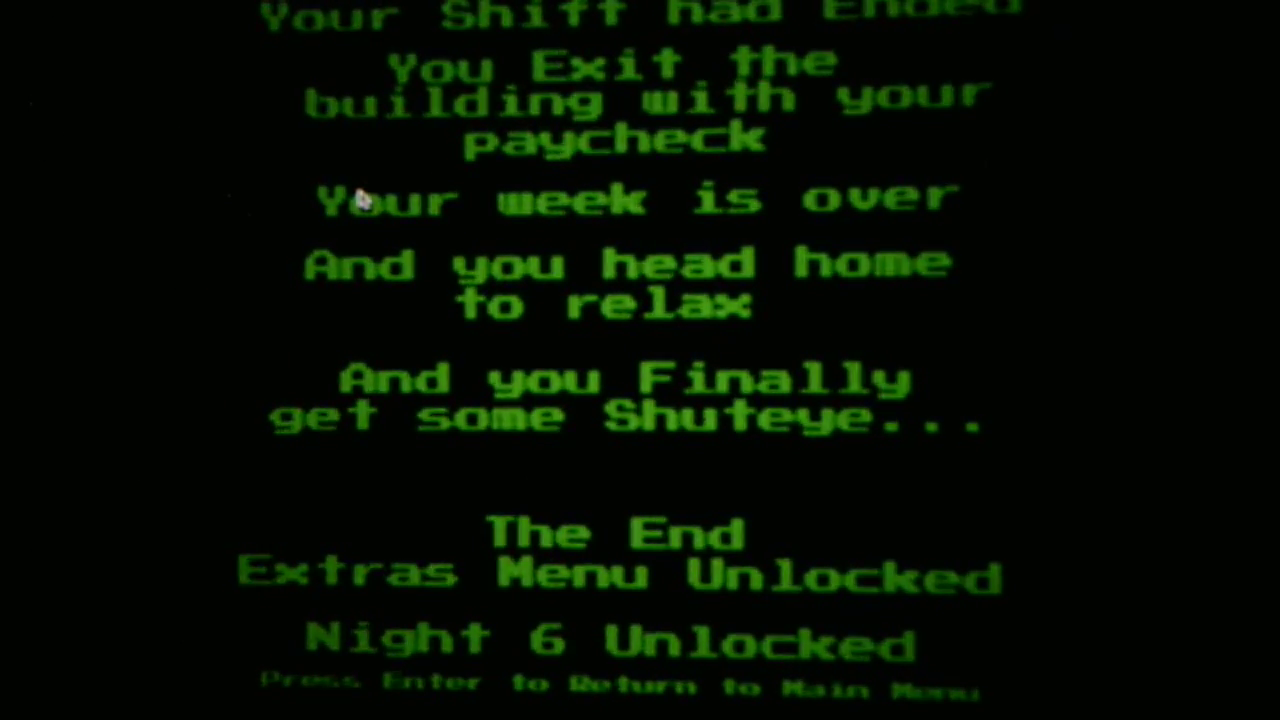
pyautogui.press('enter')
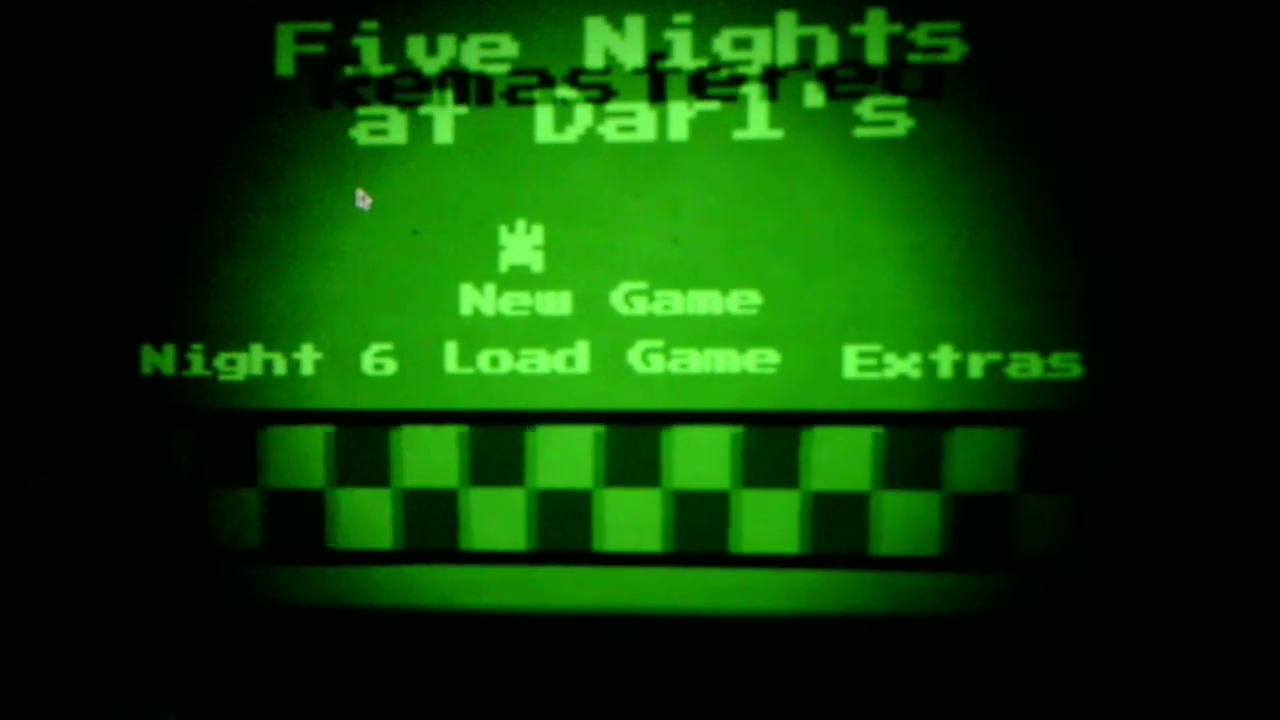